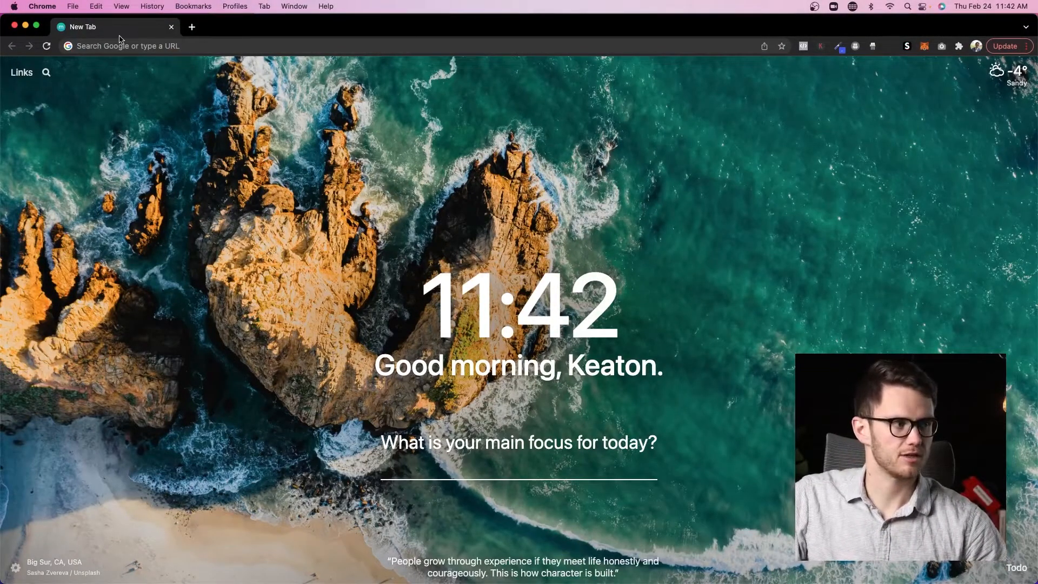
Step: Bring up a second new tab showing the Momentum dashboard with clock and daily focus prompt
{"action": "left_click", "coordinate": [191, 27]}
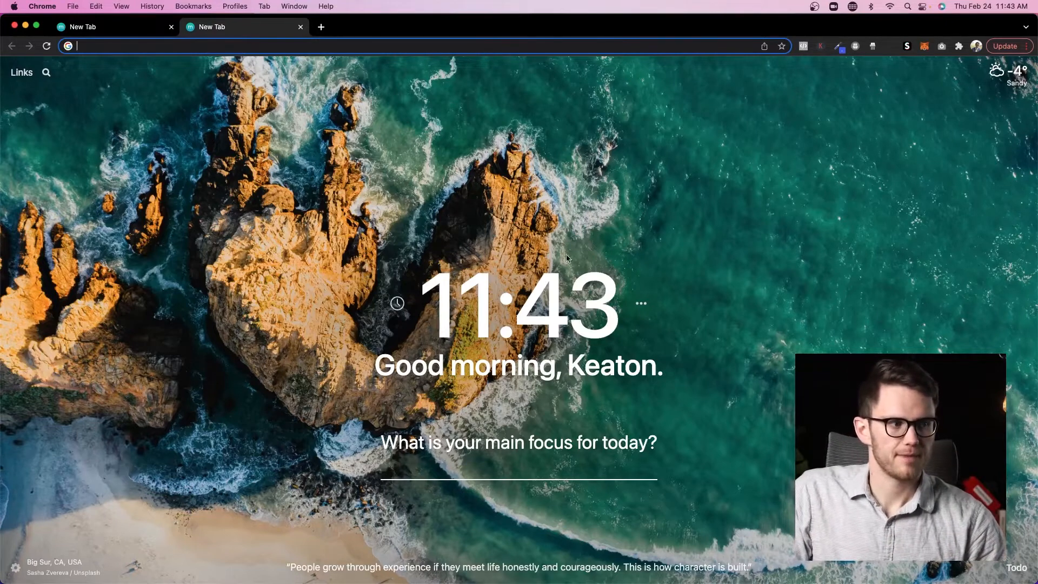
{"action": "mouse_move", "coordinate": [321, 174]}
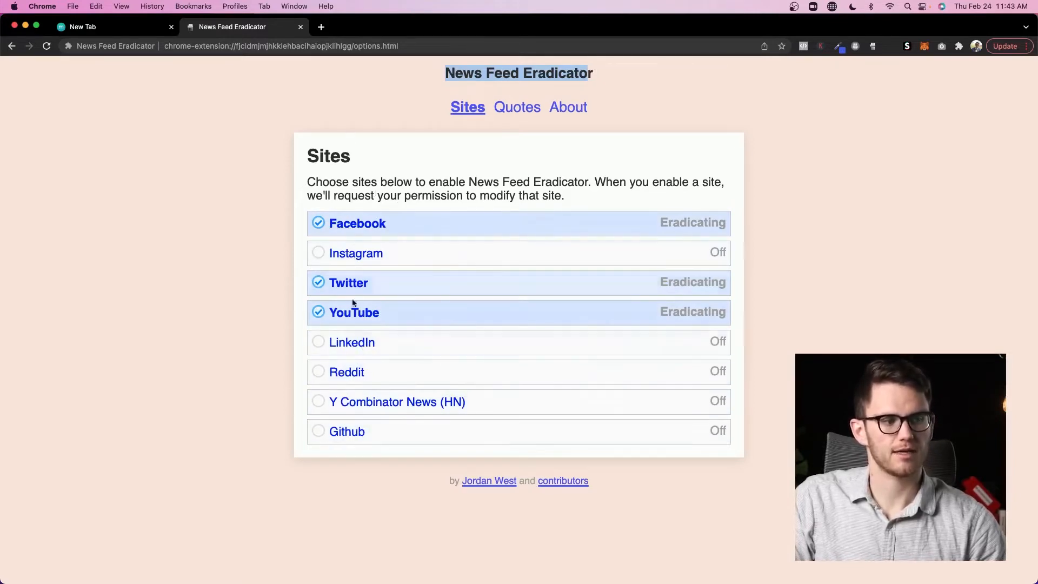
Step: Start a fresh blank tab after viewing the News Feed Eradicator site settings
{"action": "left_click", "coordinate": [405, 26]}
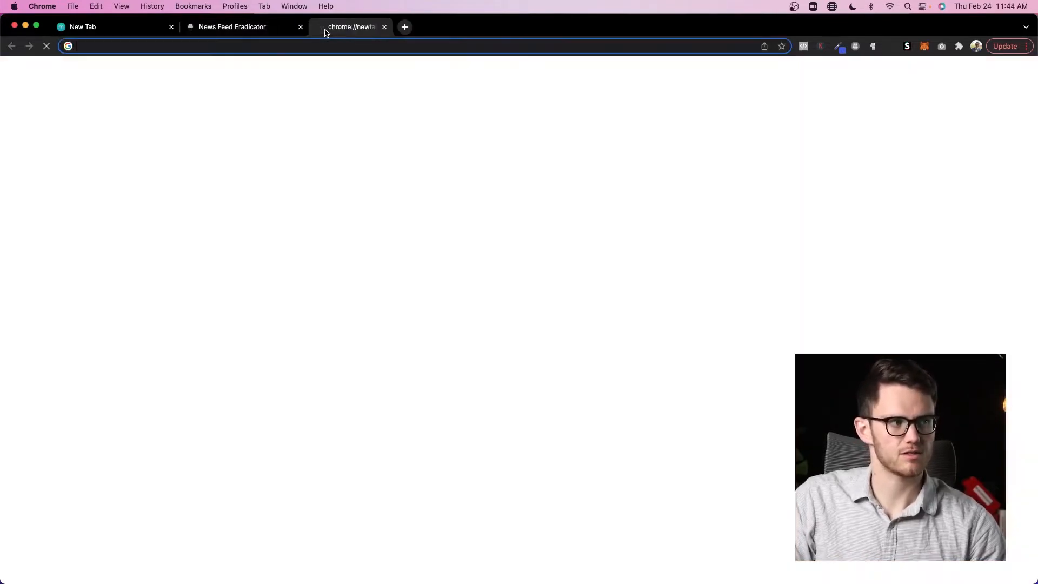
Step: View Facebook's home with a quote instead of the feed, then check YouTube shows the same
{"action": "left_click", "coordinate": [404, 26]}
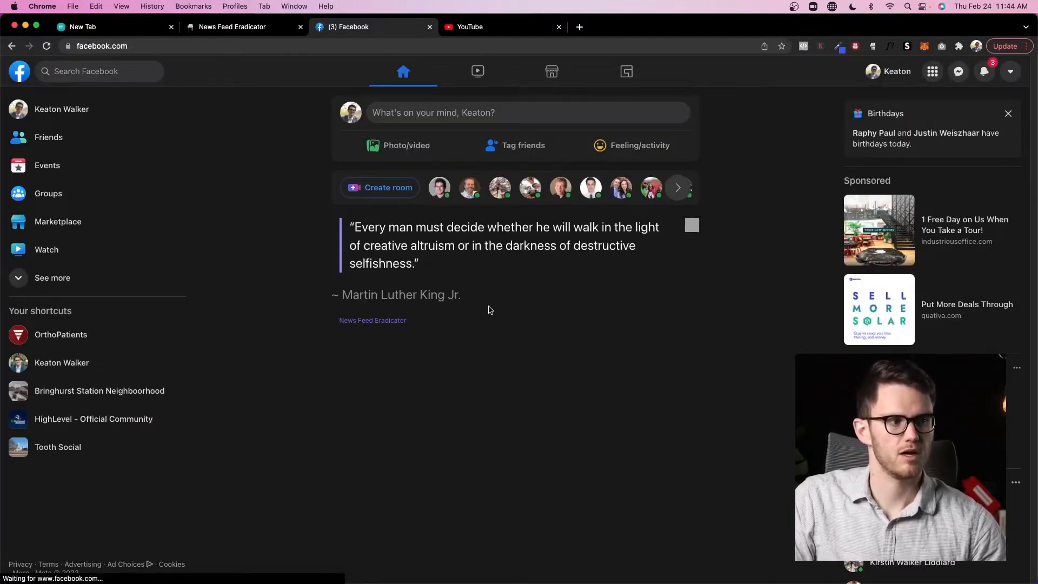
{"action": "mouse_move", "coordinate": [978, 271]}
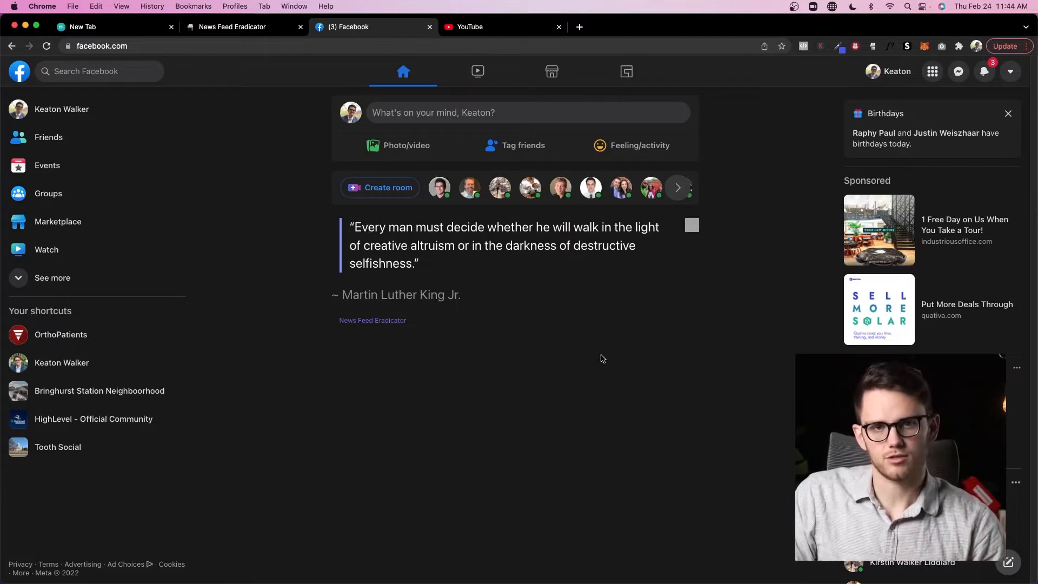
{"action": "left_click", "coordinate": [471, 26]}
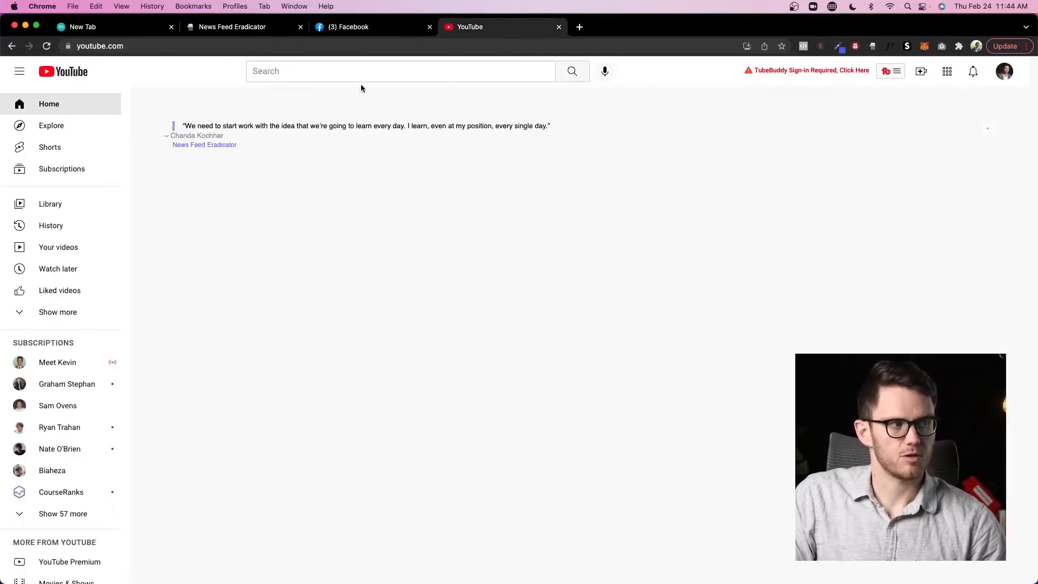
Step: Pause YouTube blocking for 5 minutes and confirm its video grid is back, returning to settings
{"action": "left_click", "coordinate": [244, 26]}
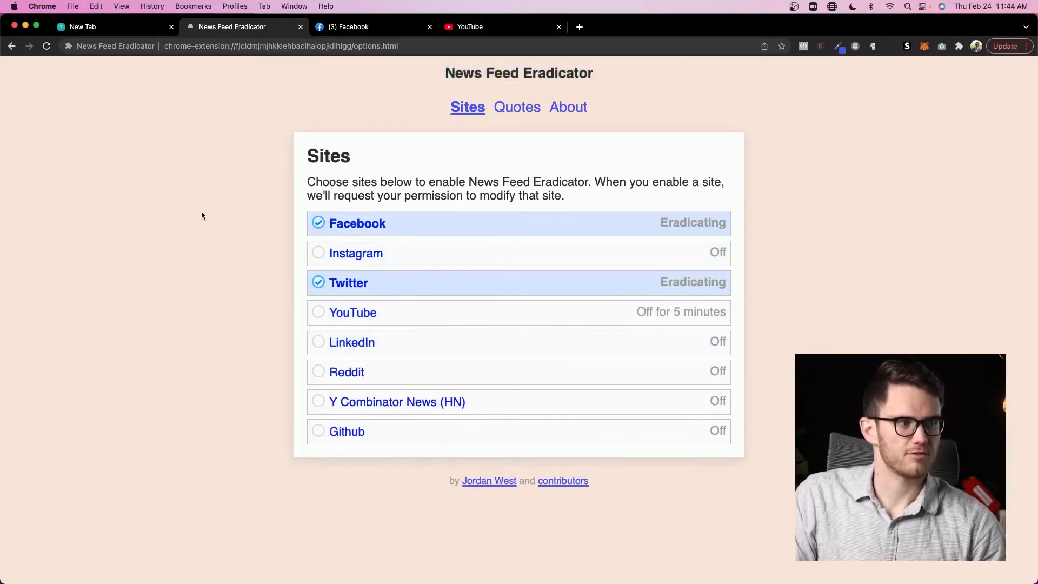
{"action": "left_click", "coordinate": [493, 26]}
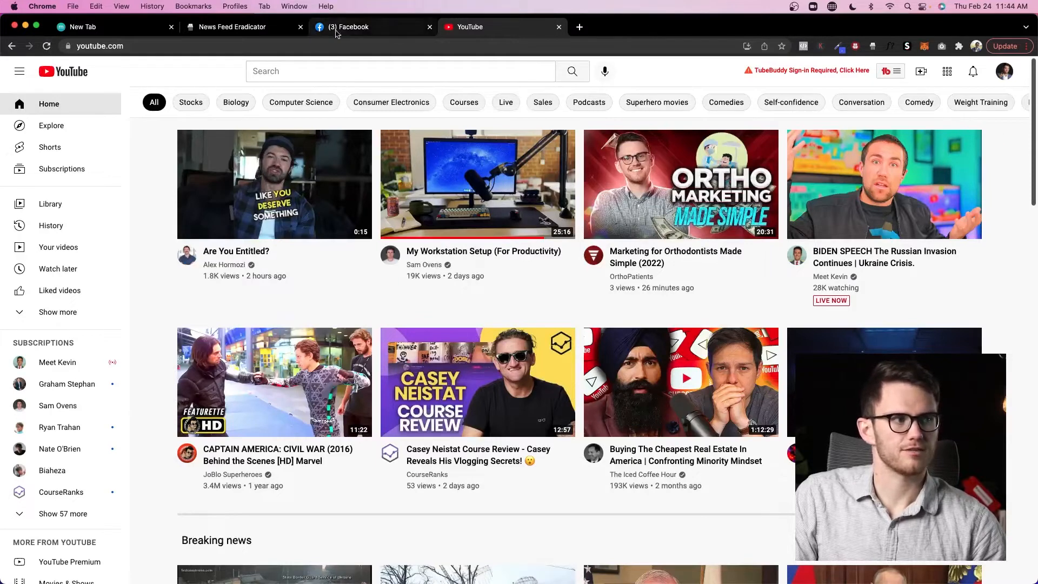
{"action": "mouse_move", "coordinate": [245, 31]}
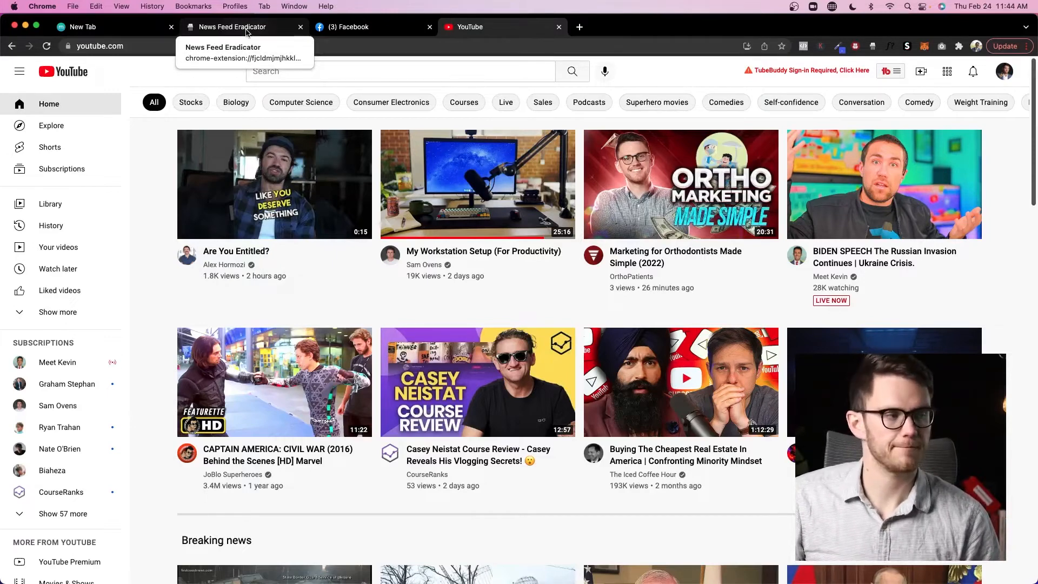
{"action": "left_click", "coordinate": [233, 26]}
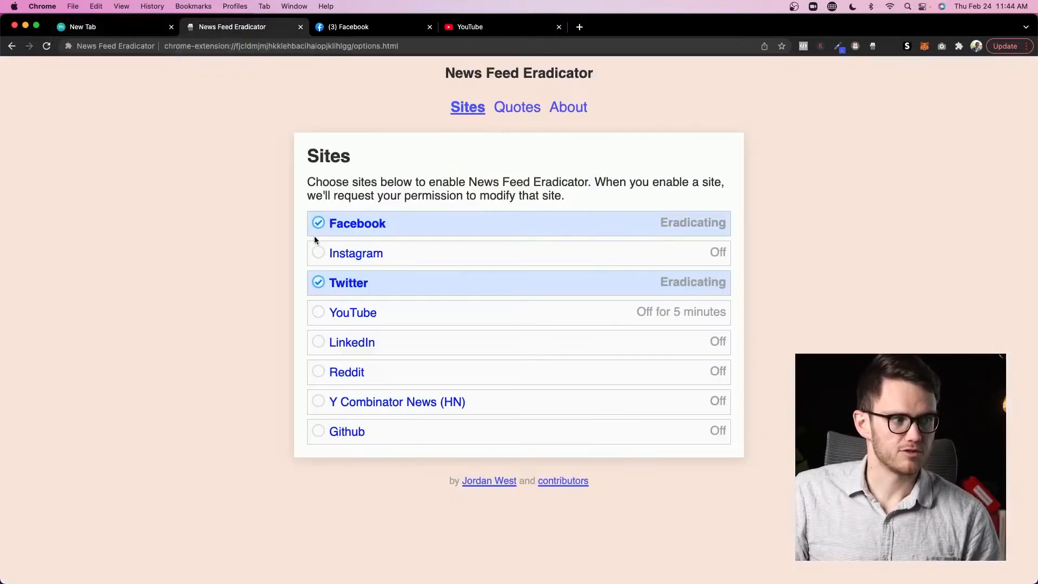
{"action": "mouse_move", "coordinate": [209, 283]}
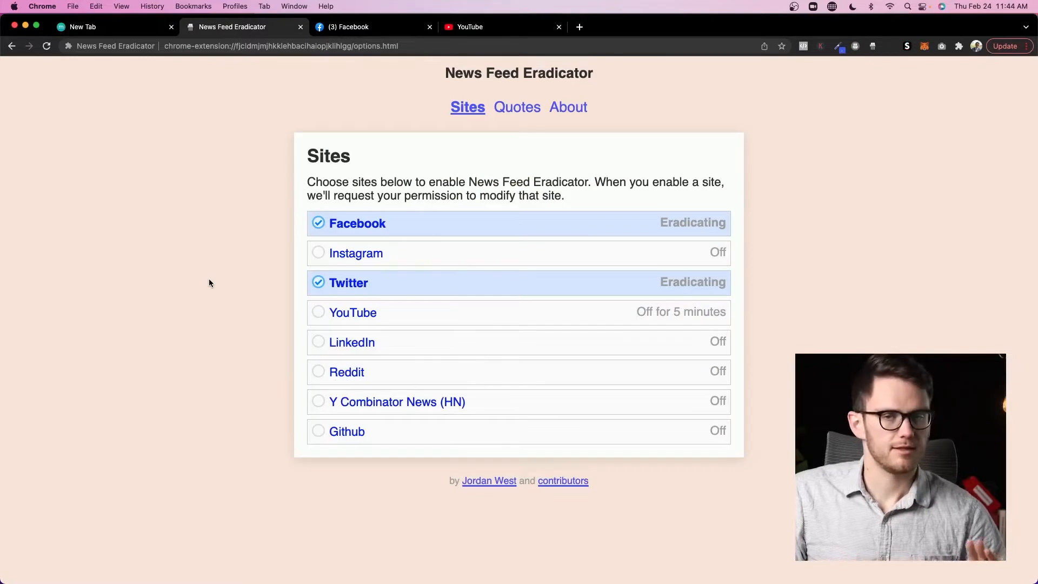
{"action": "mouse_move", "coordinate": [182, 278]}
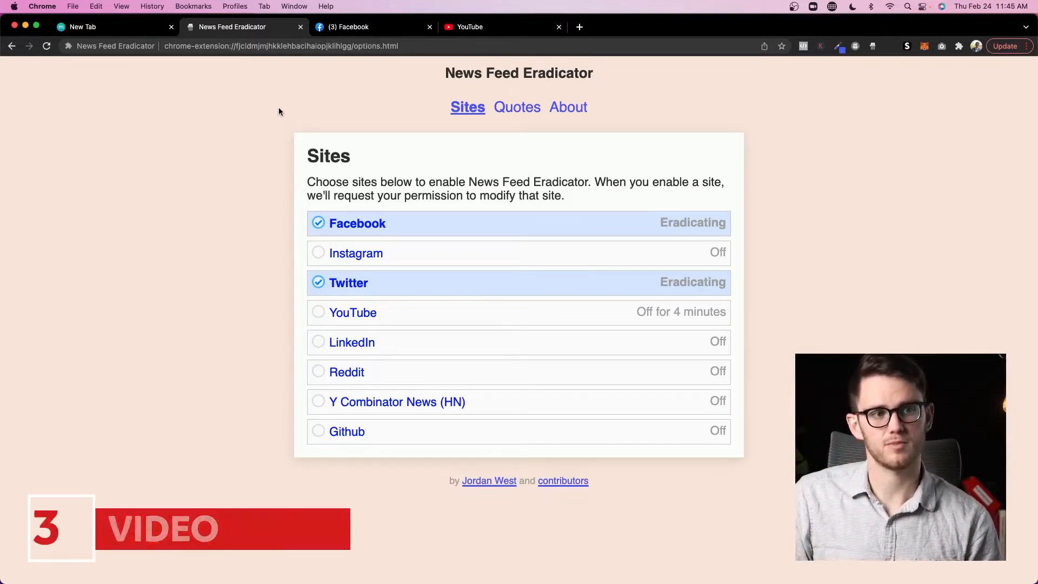
Step: Briefly view the live speech stream, then play and pause the short video 'Are You Entitled?'
{"action": "left_click", "coordinate": [470, 26]}
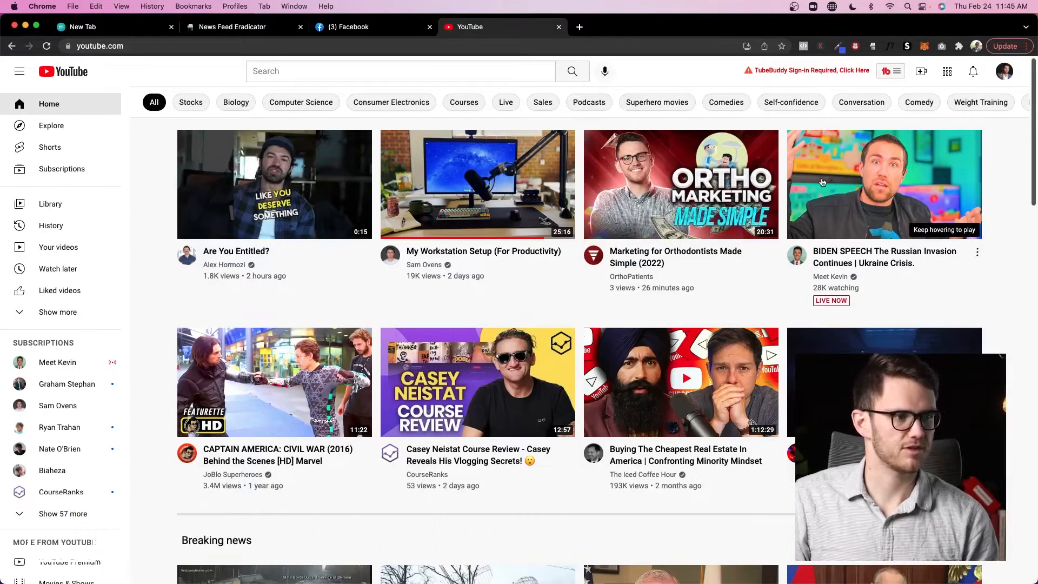
{"action": "left_click", "coordinate": [884, 184]}
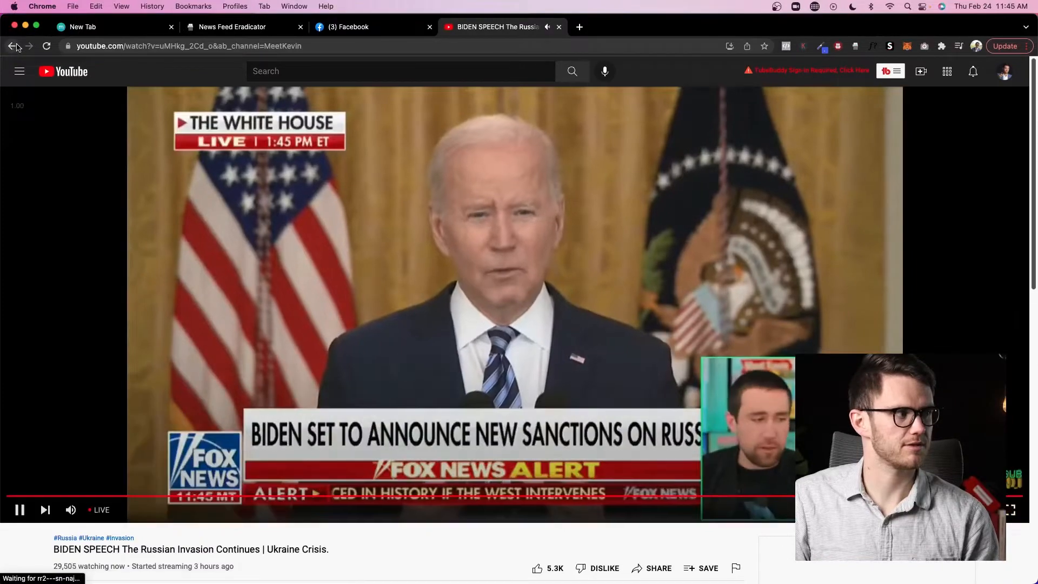
{"action": "left_click", "coordinate": [12, 46]}
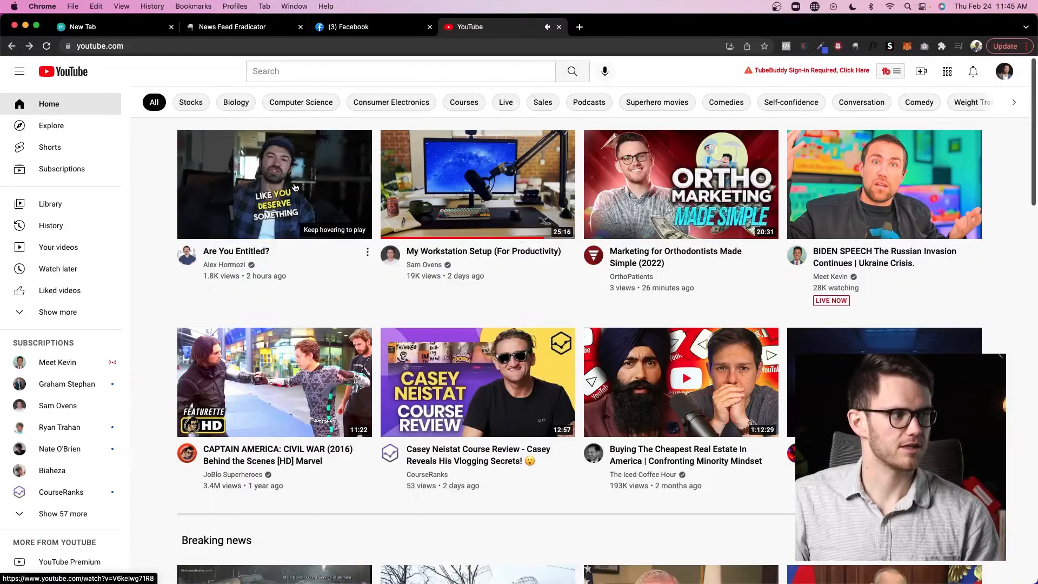
{"action": "left_click", "coordinate": [274, 184]}
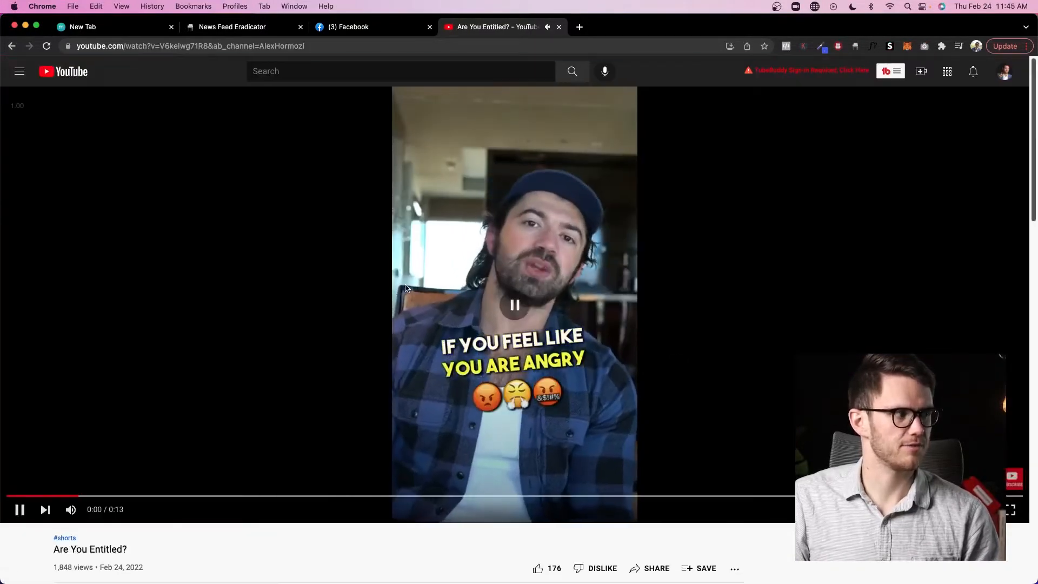
{"action": "left_click", "coordinate": [515, 305]}
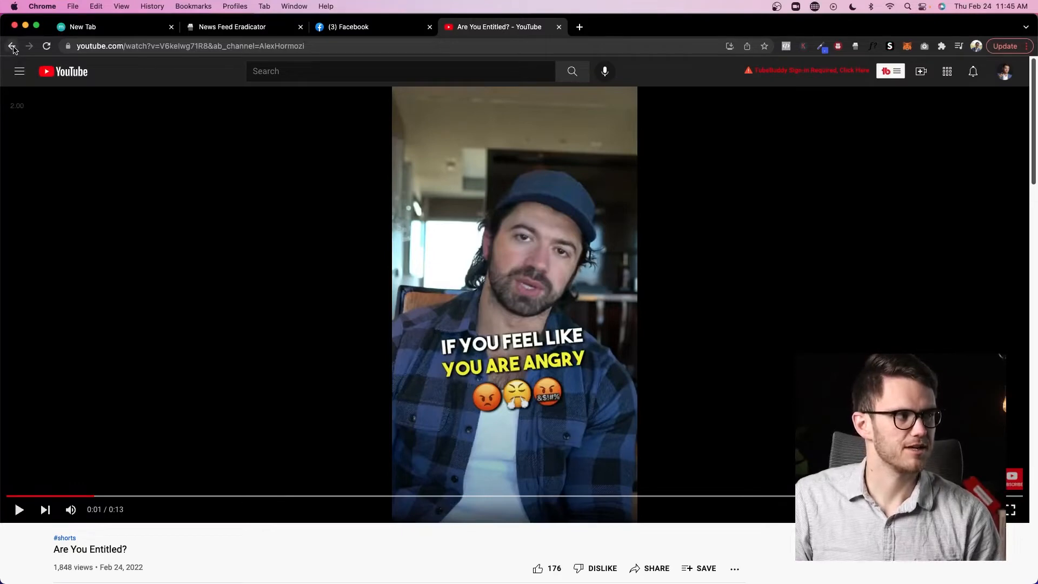
{"action": "mouse_move", "coordinate": [168, 249]}
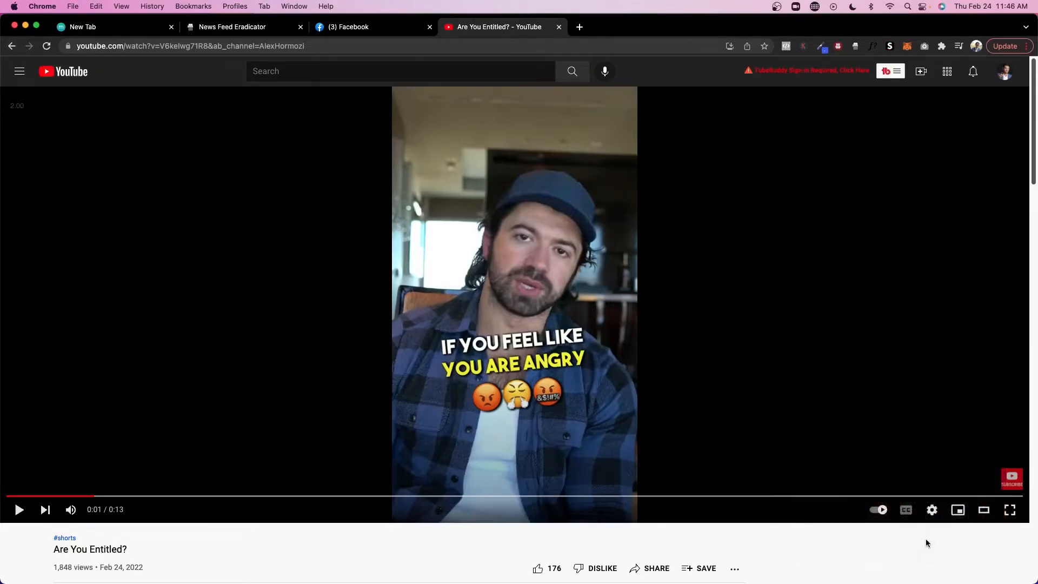
{"action": "left_click", "coordinate": [932, 509]}
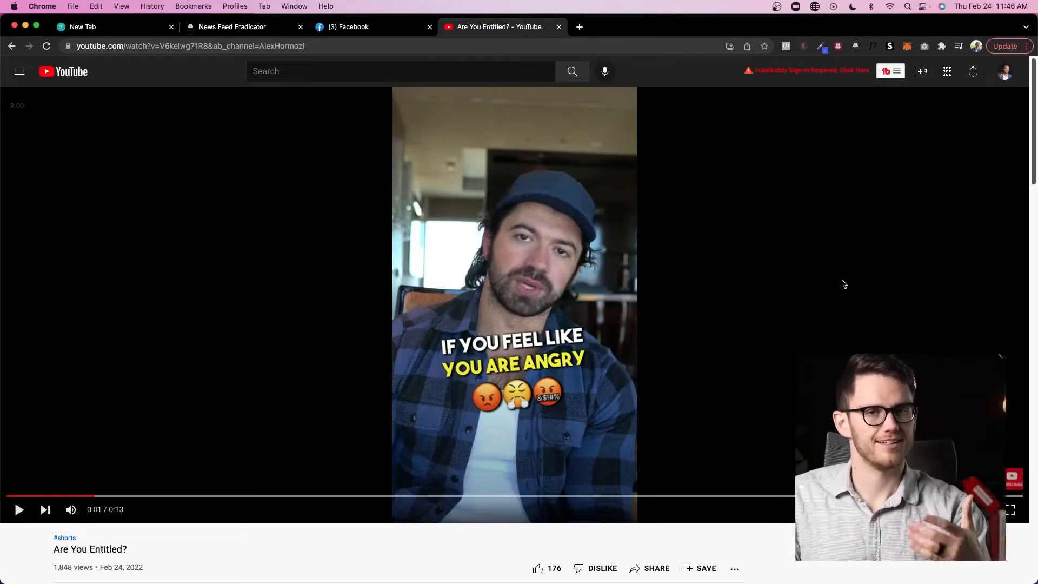
{"action": "mouse_move", "coordinate": [71, 81]}
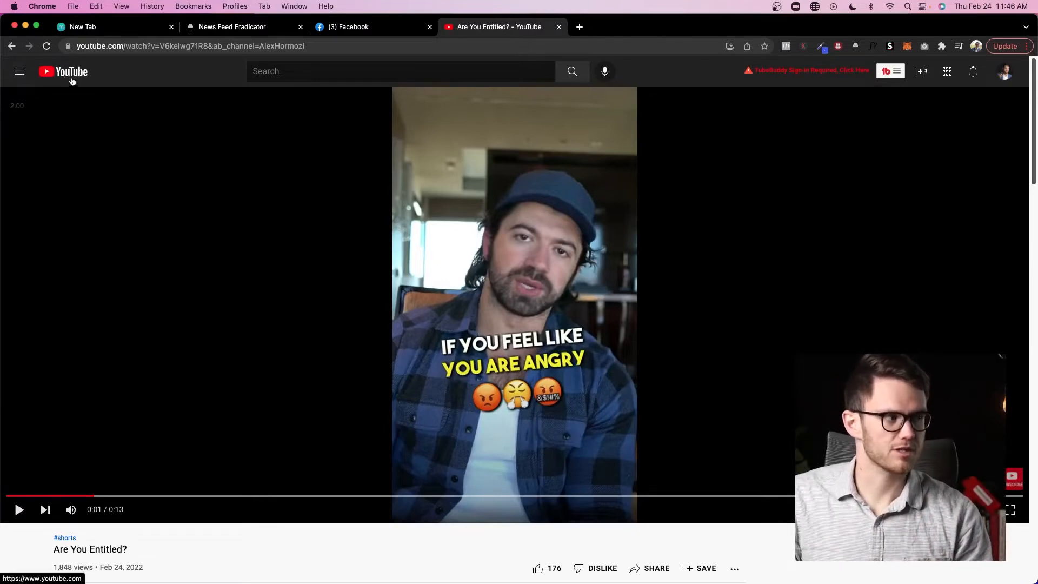
{"action": "mouse_move", "coordinate": [350, 167]}
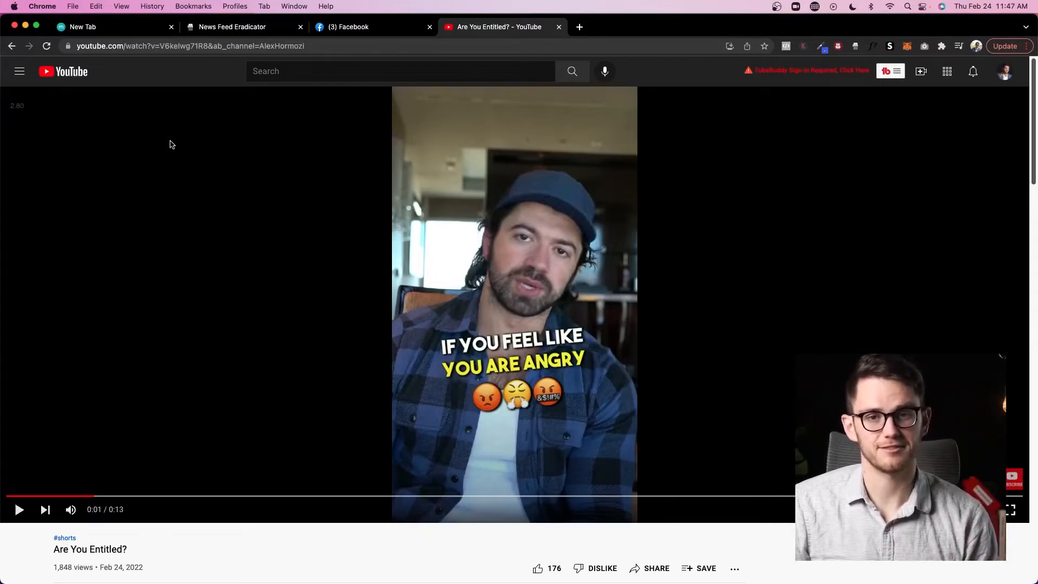
{"action": "mouse_move", "coordinate": [148, 145]}
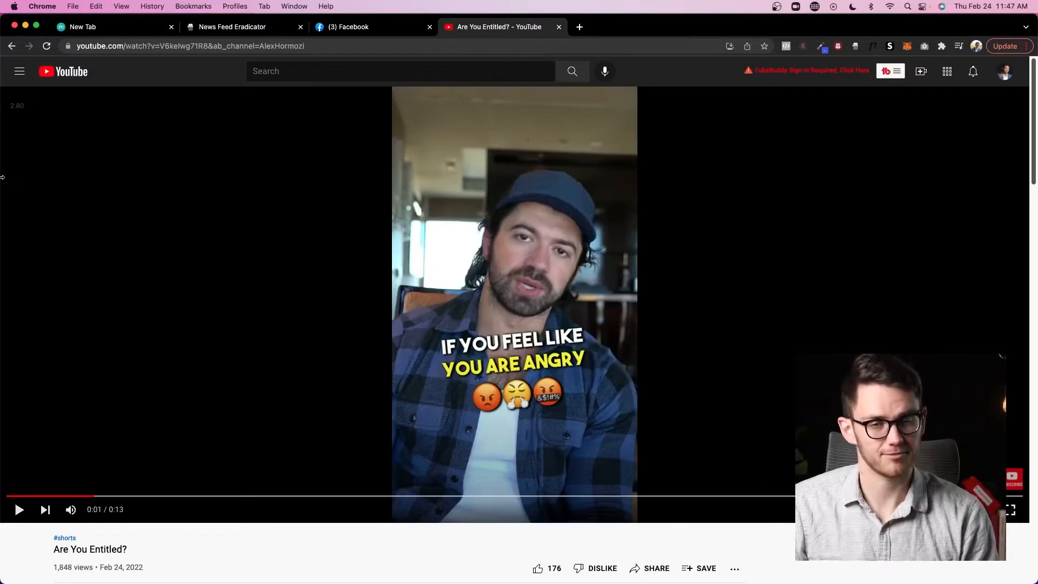
{"action": "left_click", "coordinate": [558, 26]}
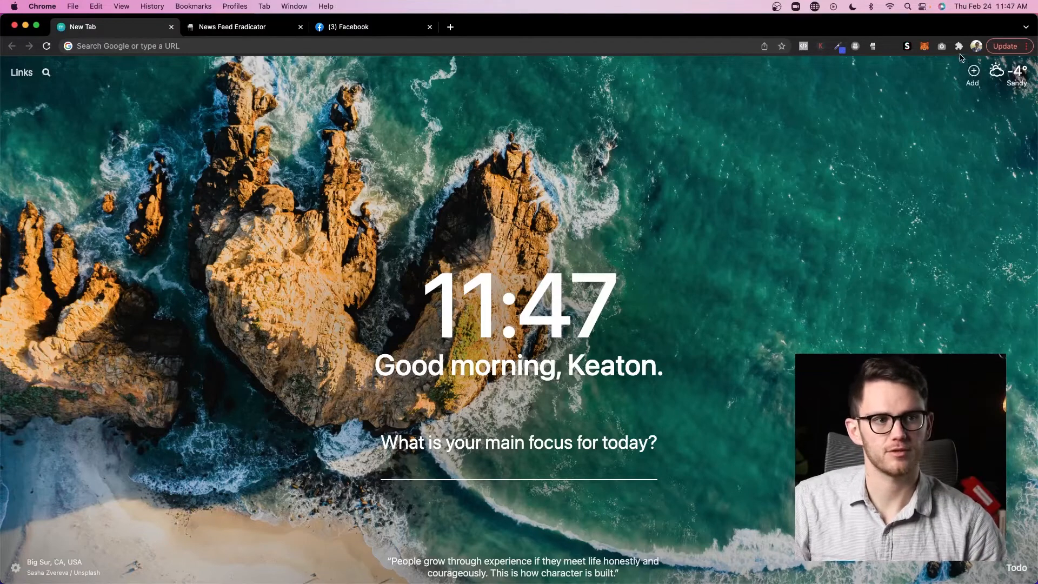
Step: Show Chrome's installed extensions list with AdBlock, ColorZilla and Facebook Pixel Helper
{"action": "left_click", "coordinate": [959, 46]}
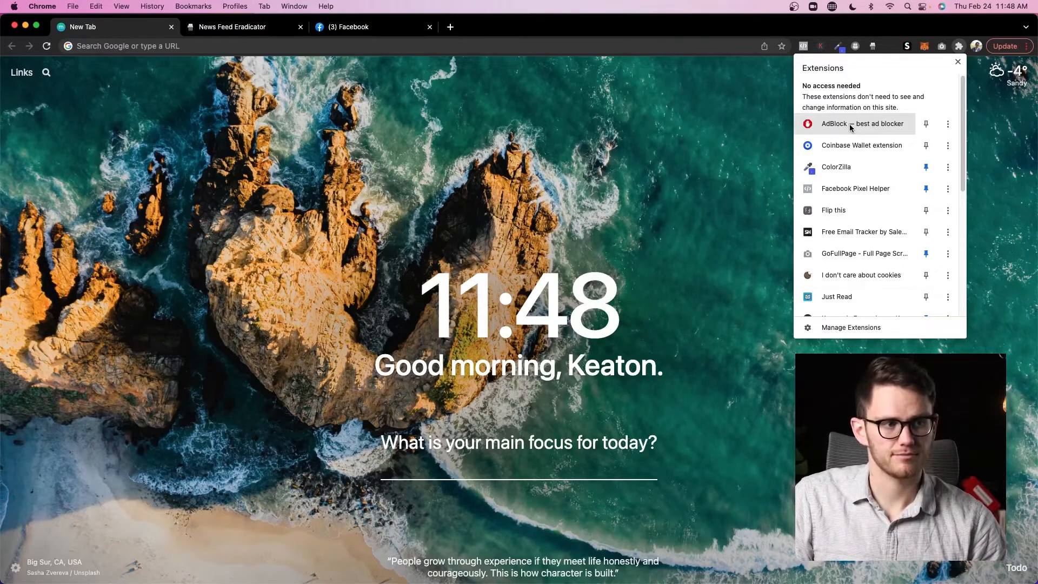
{"action": "mouse_move", "coordinate": [851, 128]}
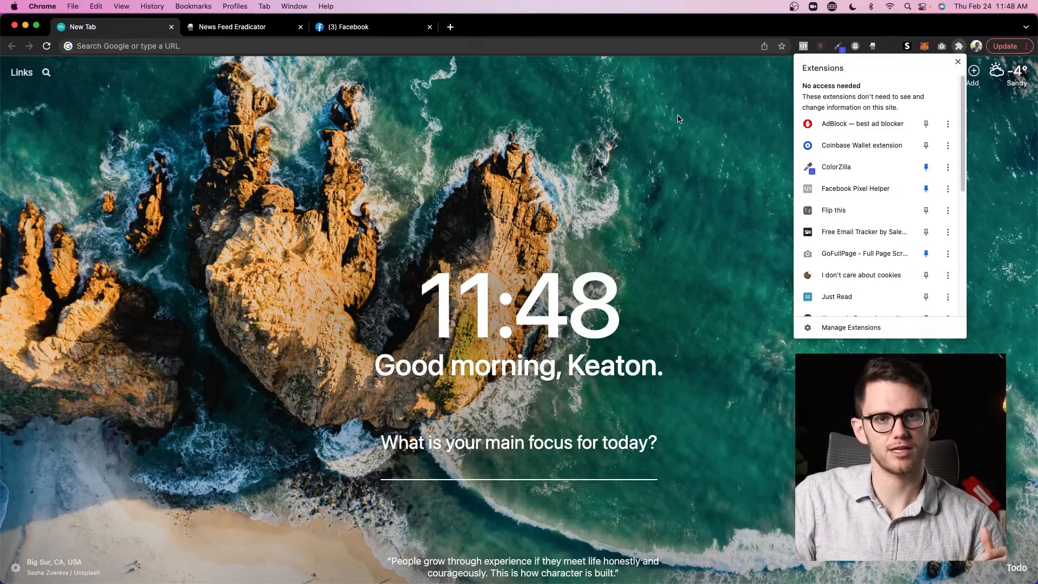
Step: View Gmail's Sent folder and the SalesHandy tracking indicators on sent messages
{"action": "left_click", "coordinate": [957, 62]}
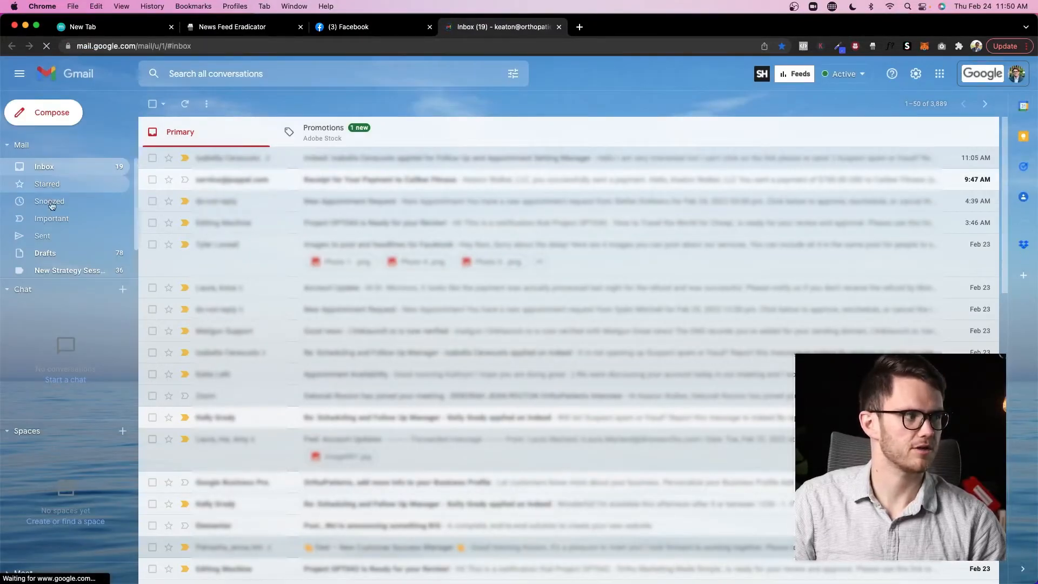
{"action": "left_click", "coordinate": [42, 236]}
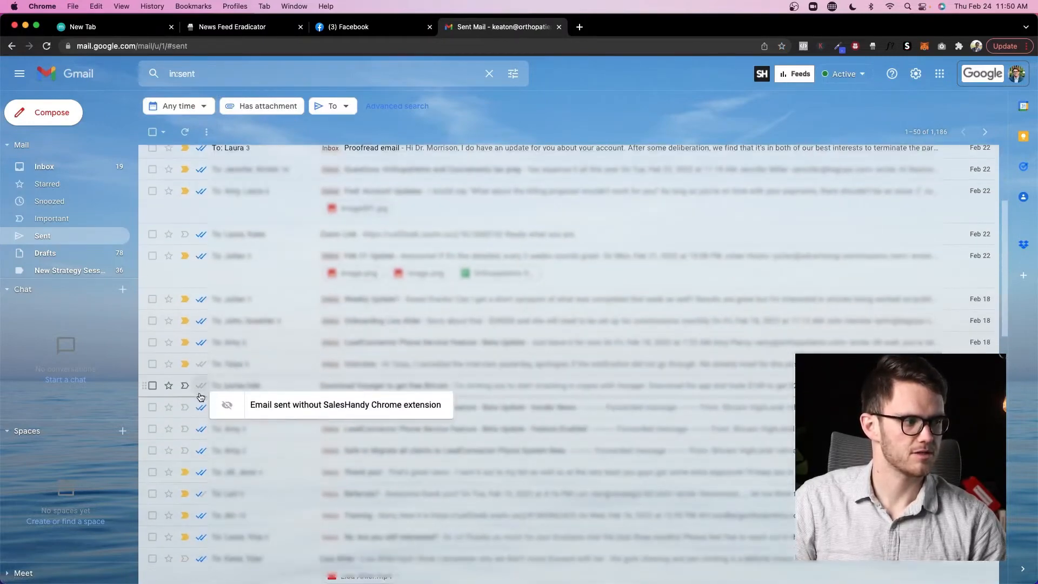
{"action": "scroll", "scroll_direction": "down", "scroll_amount": 3}
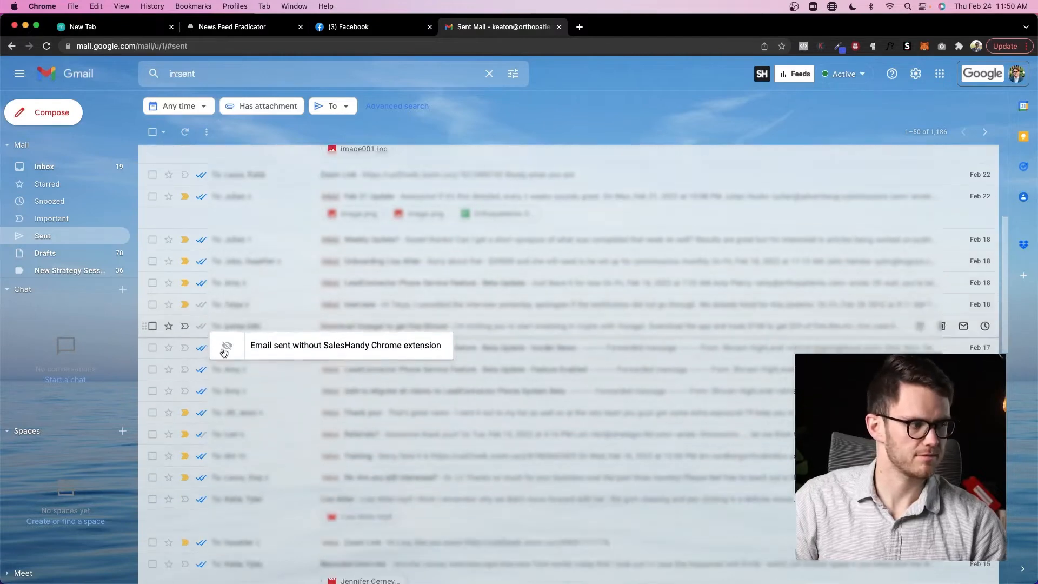
{"action": "scroll", "scroll_direction": "down", "scroll_amount": 3}
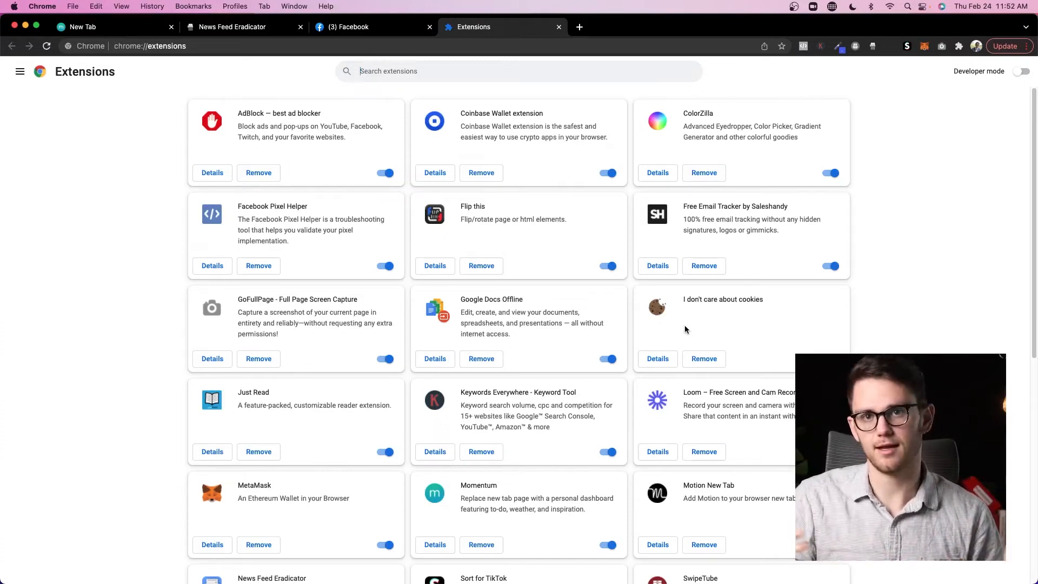
{"action": "mouse_move", "coordinate": [763, 267]}
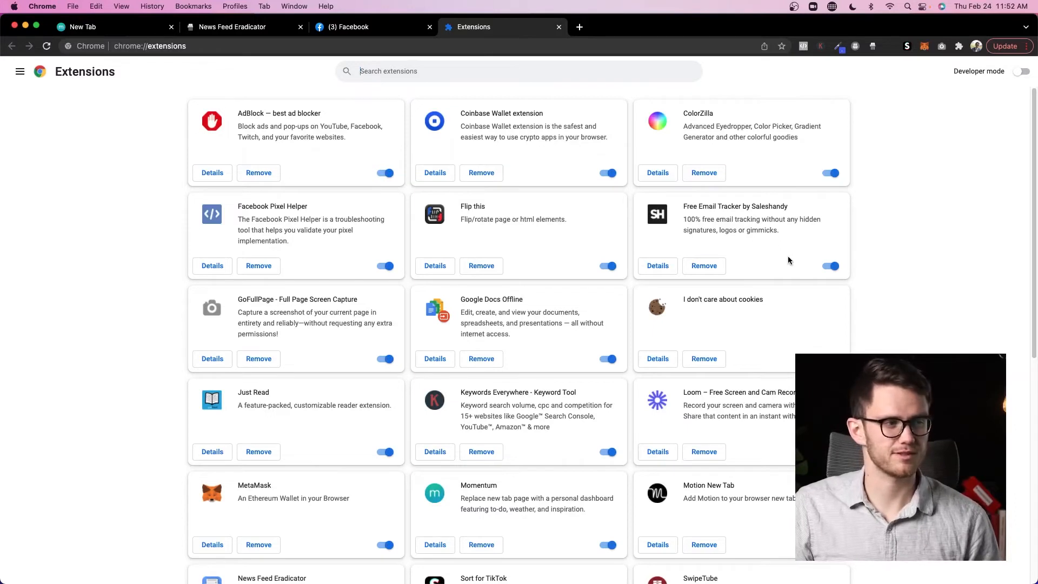
Step: Scroll the extensions page down to Keywords Everywhere, Loom and Sort for TikTok
{"action": "scroll", "scroll_direction": "down", "scroll_amount": 3}
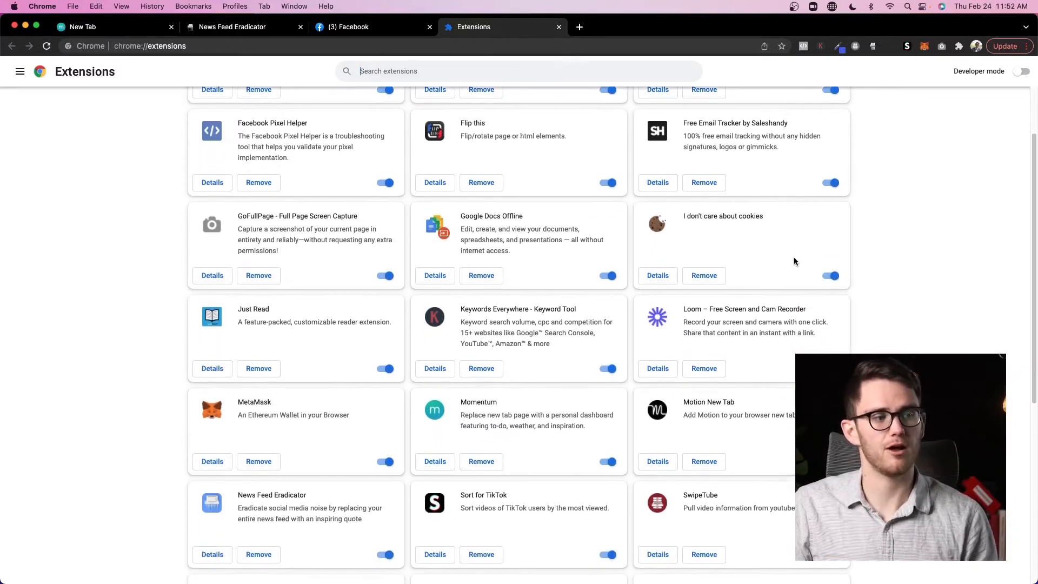
{"action": "scroll", "scroll_direction": "down", "scroll_amount": 3}
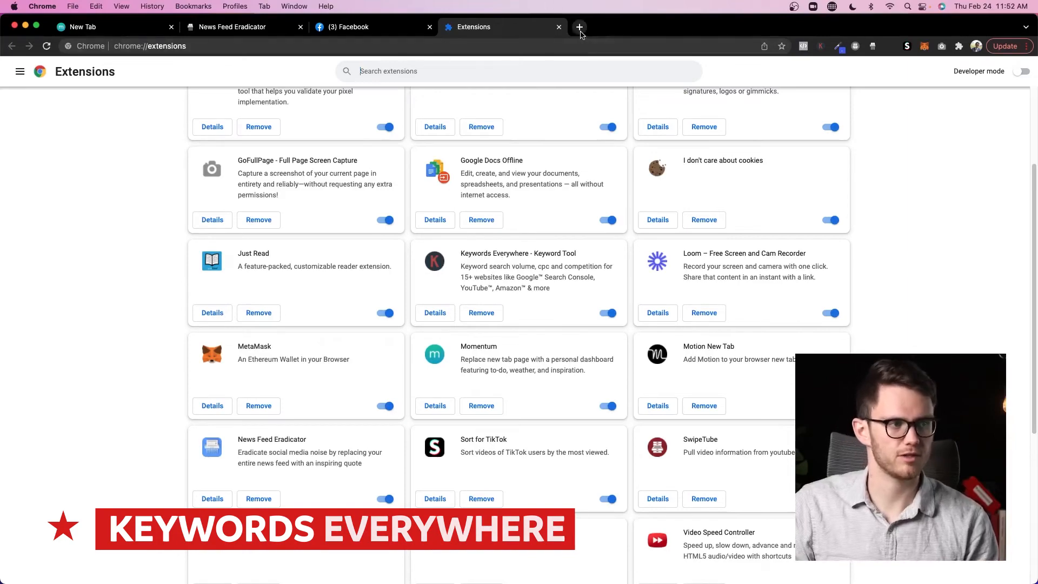
Step: Search Google for 'keaton walker' in a new tab to see Keywords Everywhere metrics beside results
{"action": "left_click", "coordinate": [579, 27]}
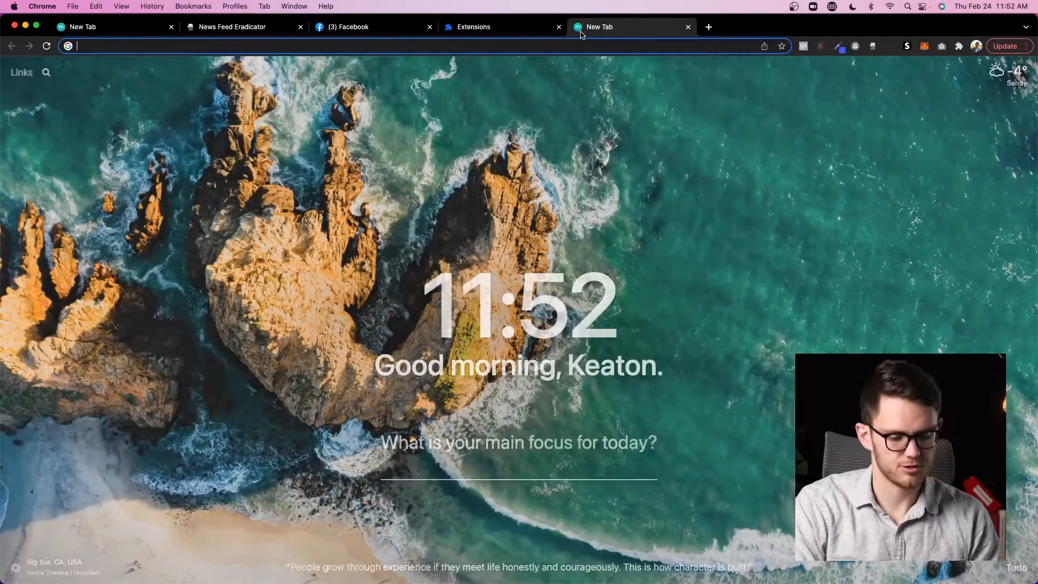
{"action": "type", "text": "keaton walker"}
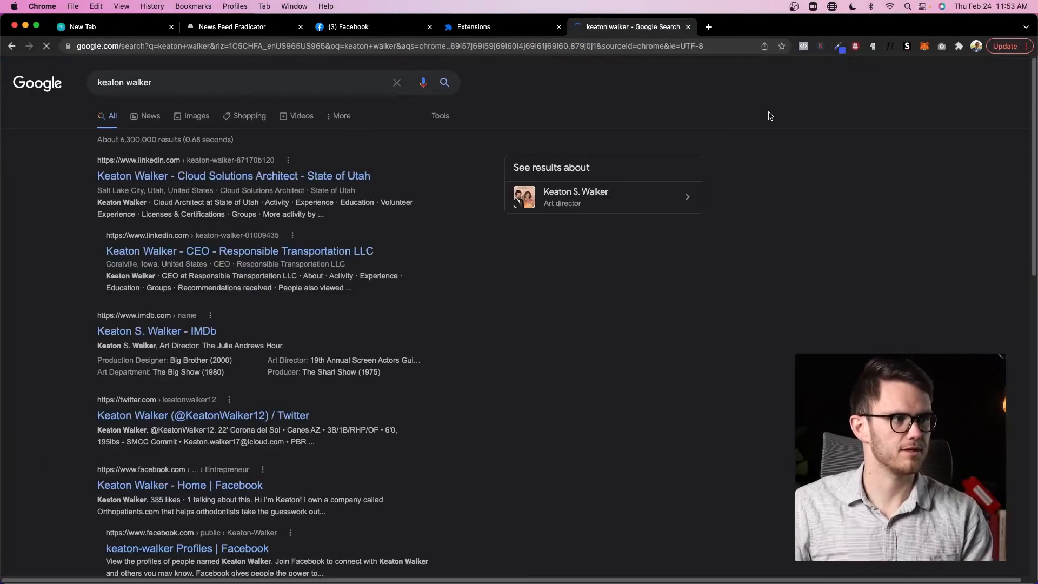
{"action": "scroll", "scroll_direction": "down", "scroll_amount": 3}
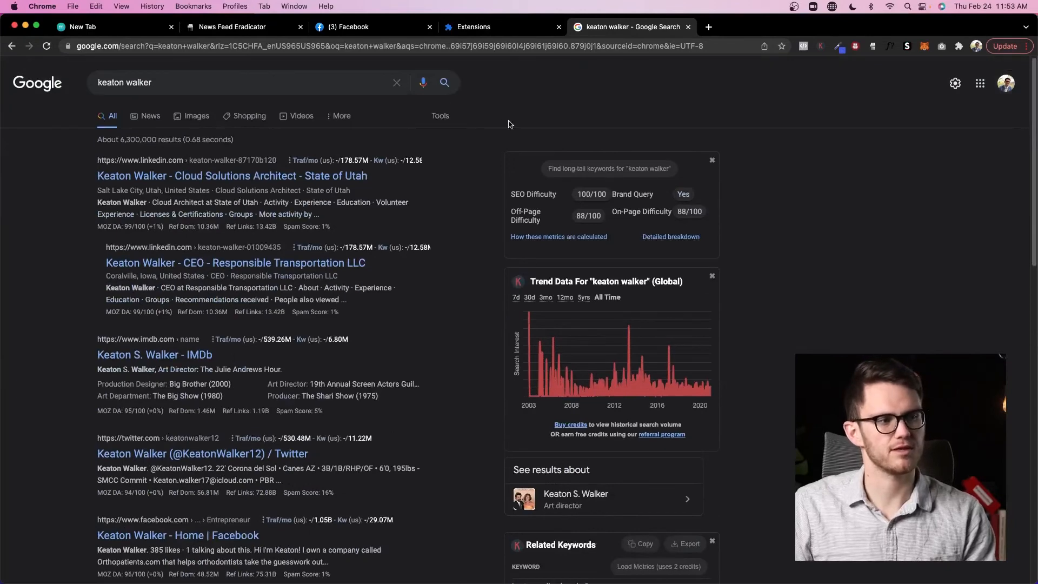
Step: Return to the extensions page and scroll down to the WhatFont entry
{"action": "left_click", "coordinate": [496, 26]}
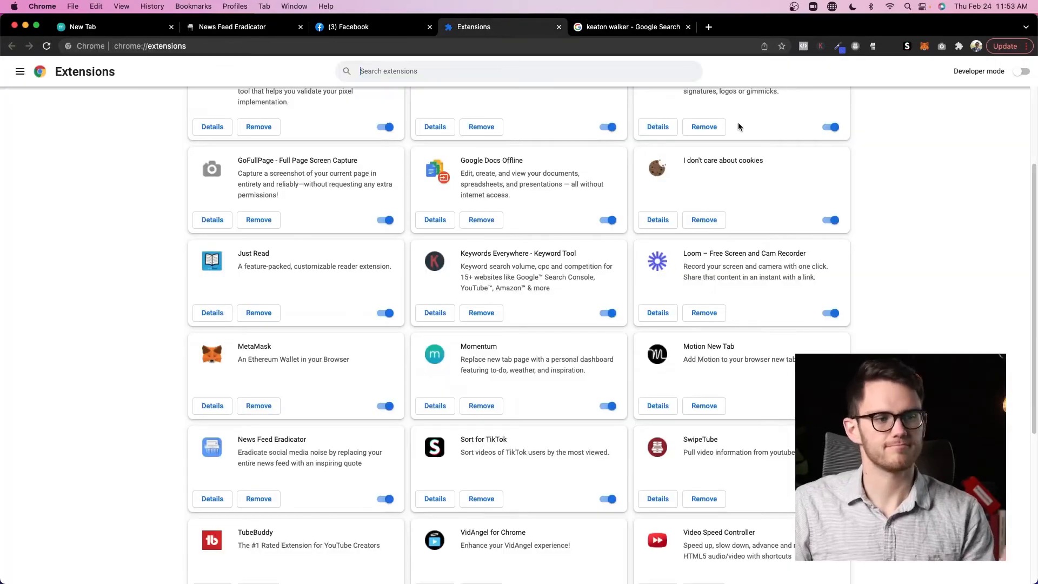
{"action": "scroll", "scroll_direction": "down", "scroll_amount": 3}
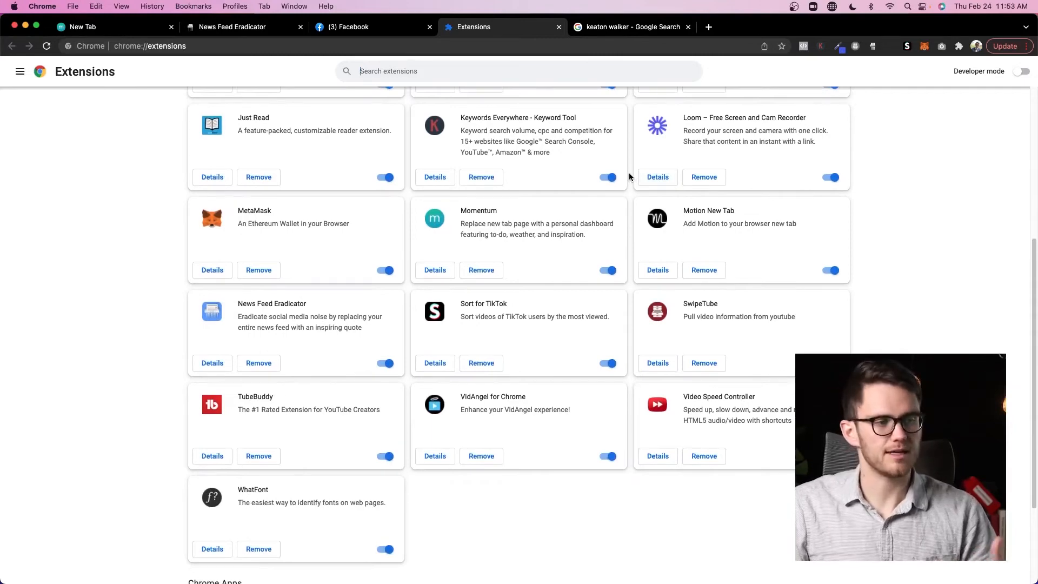
{"action": "scroll", "scroll_direction": "down", "scroll_amount": 3}
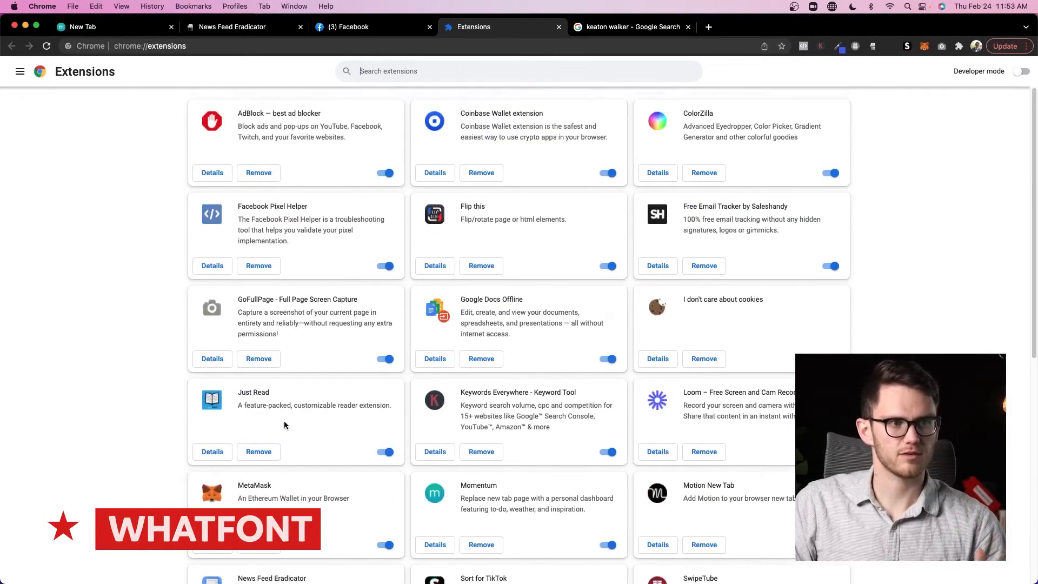
Step: On activecampaign.com identify IBM Plex Sans with WhatFont and copy header blue #366AE6 via ColorZilla
{"action": "left_click", "coordinate": [630, 26]}
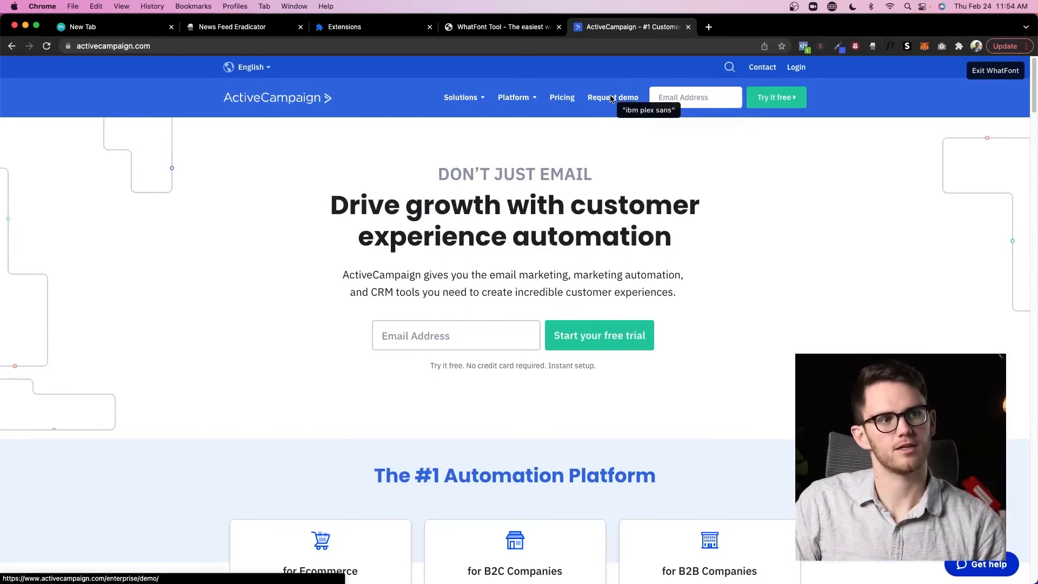
{"action": "mouse_move", "coordinate": [603, 305]}
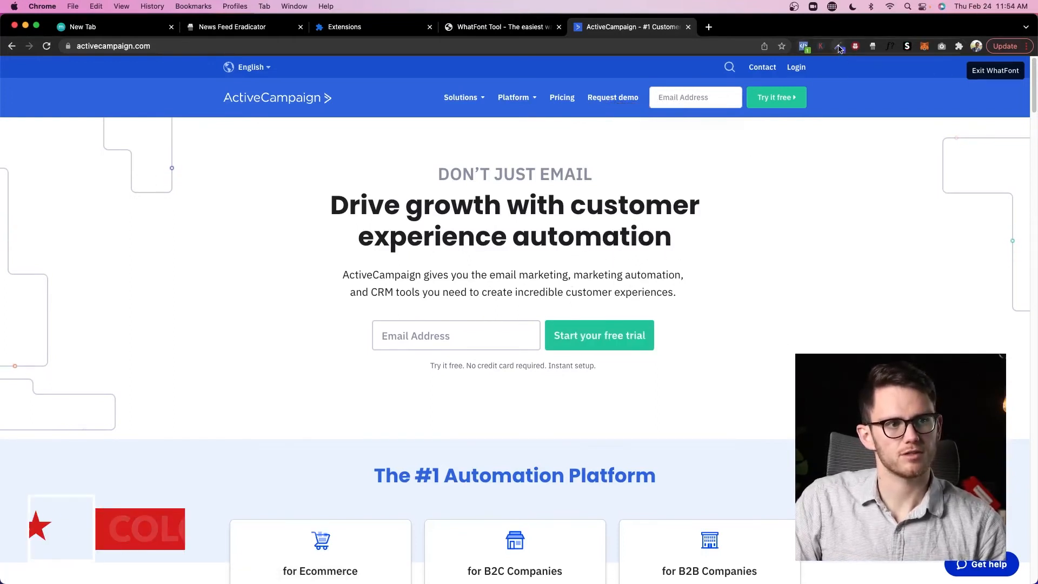
{"action": "left_click", "coordinate": [839, 46]}
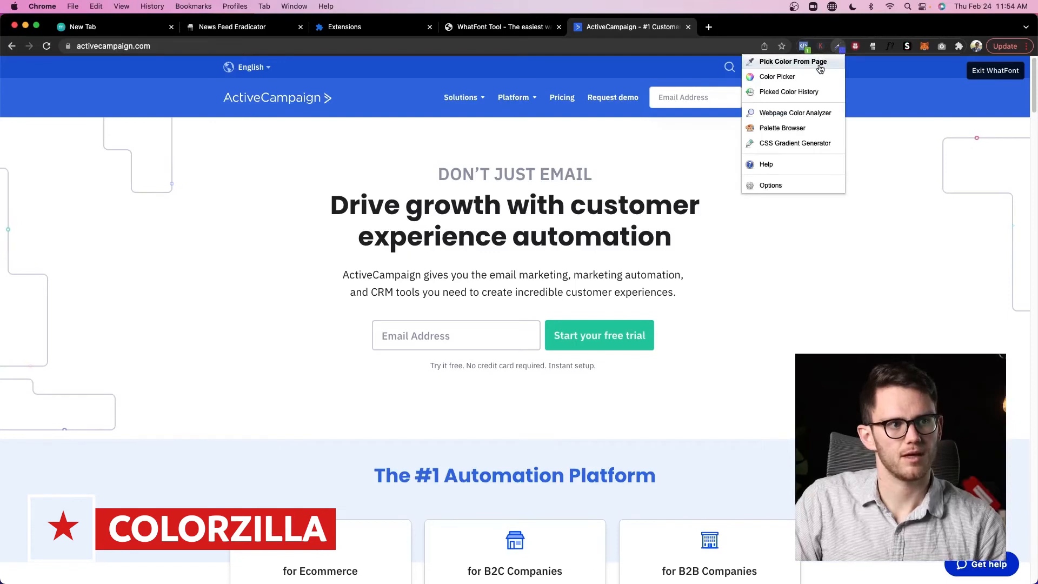
{"action": "left_click", "coordinate": [794, 61]}
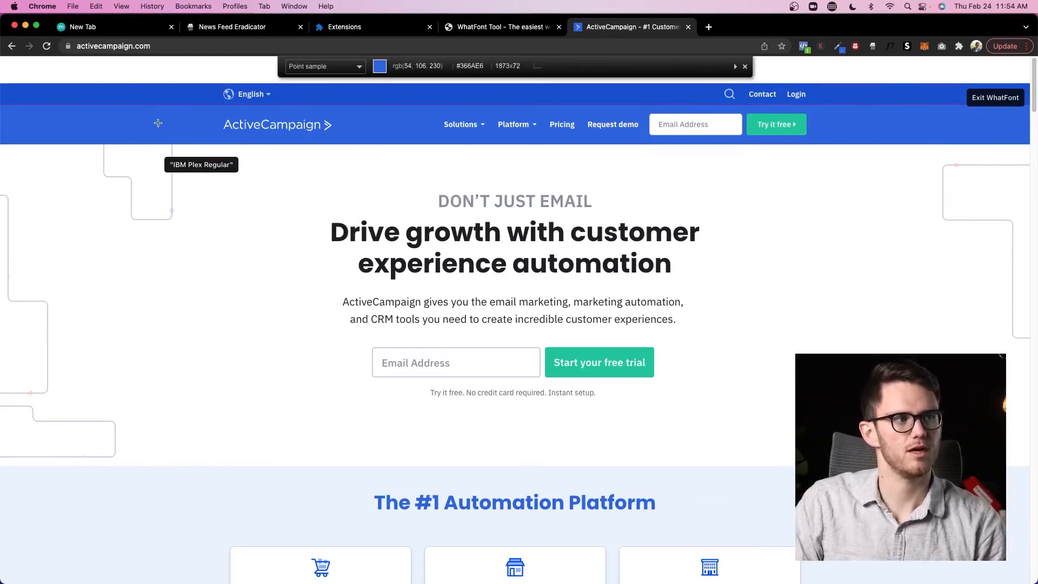
{"action": "left_click", "coordinate": [507, 106]}
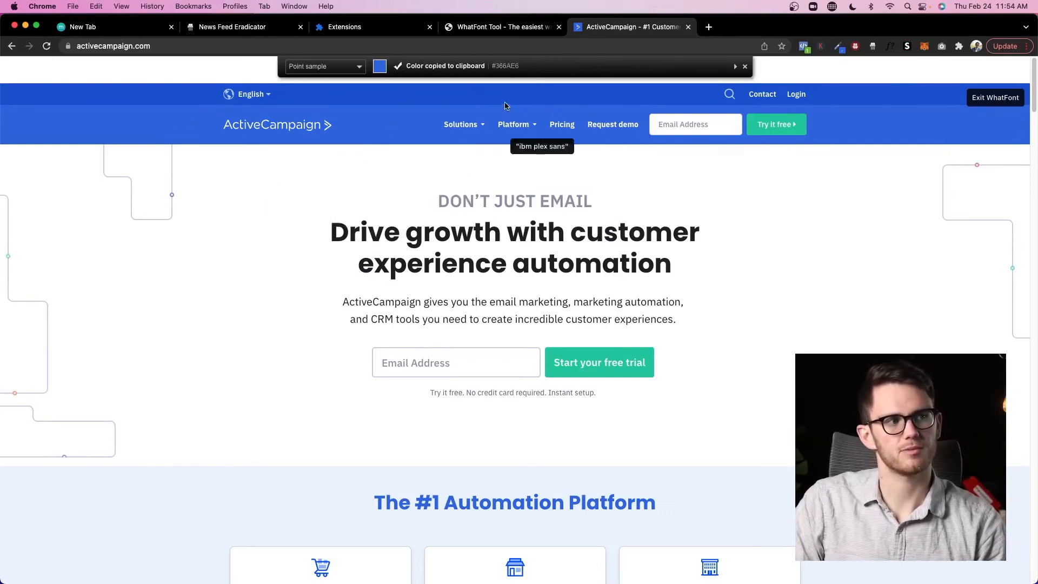
{"action": "left_click", "coordinate": [744, 66]}
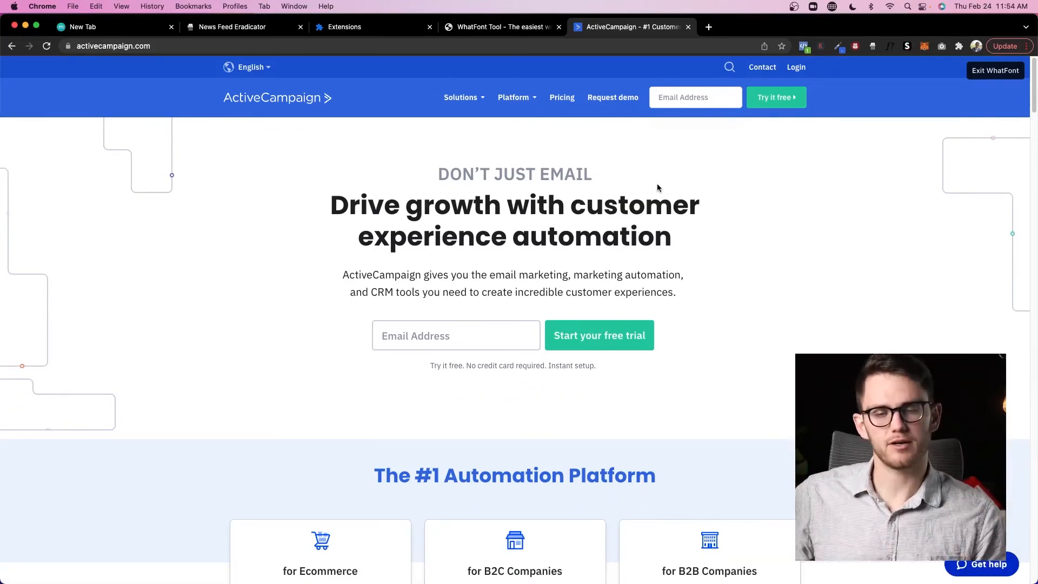